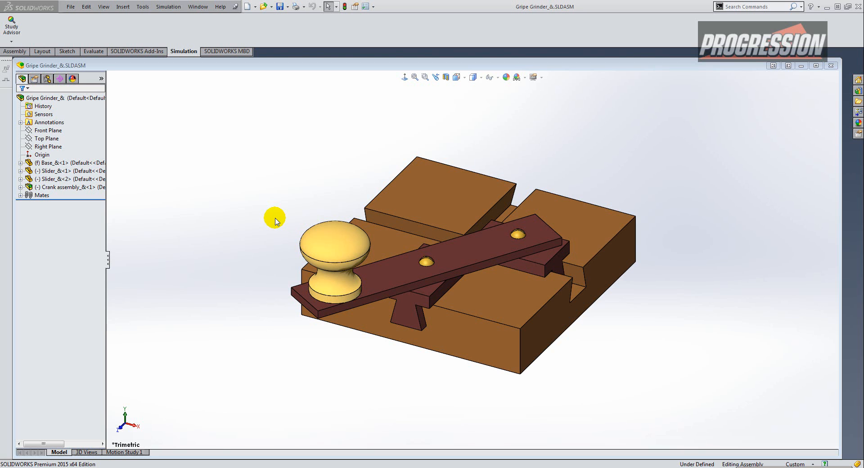
mouse_move(586, 19)
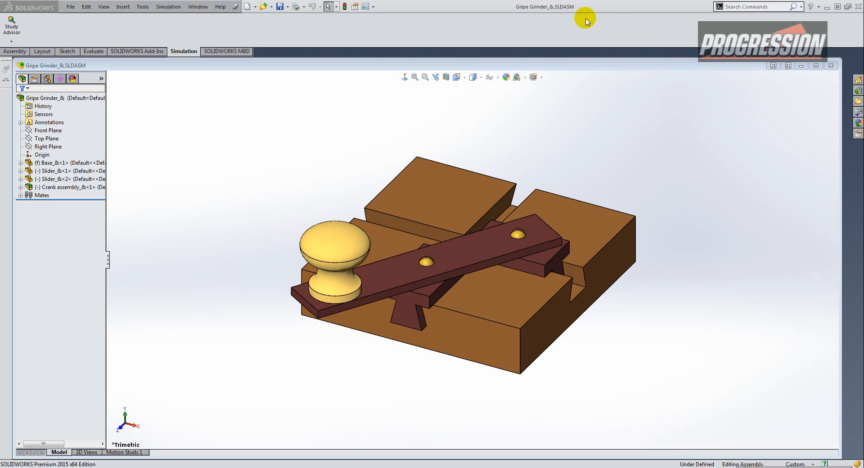
mouse_move(570, 14)
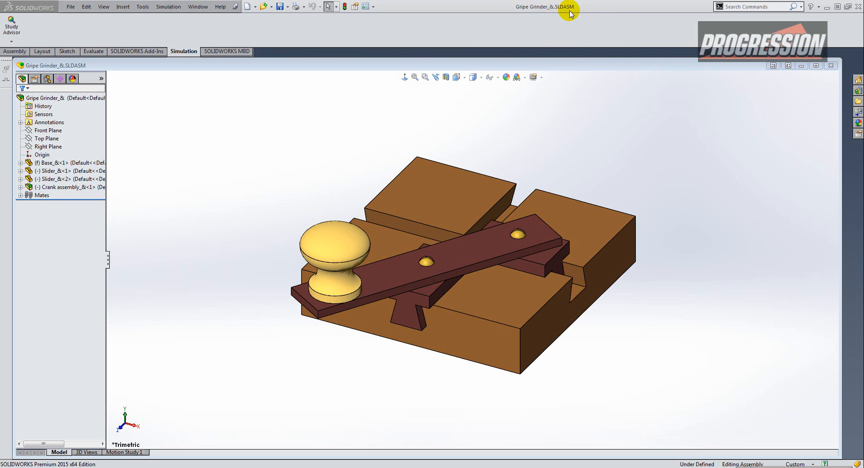
mouse_move(215, 131)
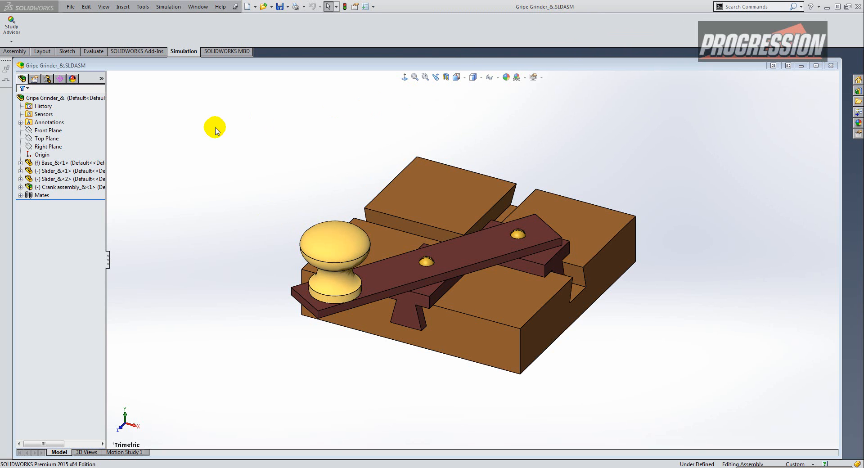
- Review the Gripe Grinder drawing sheet and its BOM, then close the document window
click(44, 98)
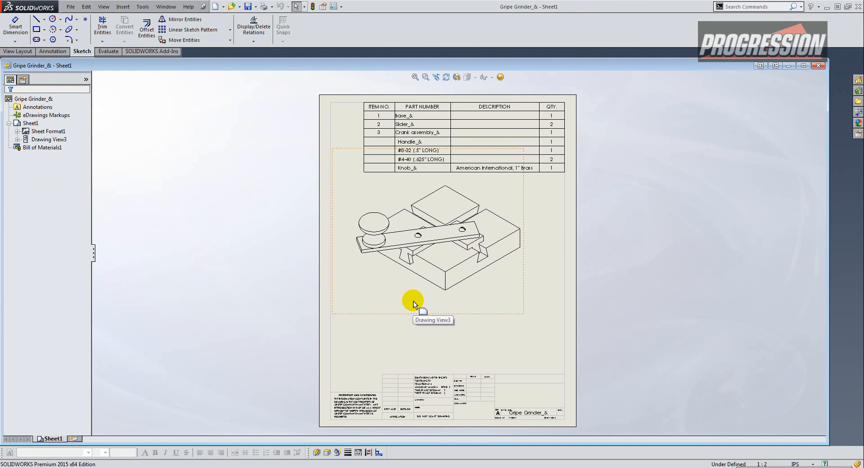
mouse_move(255, 249)
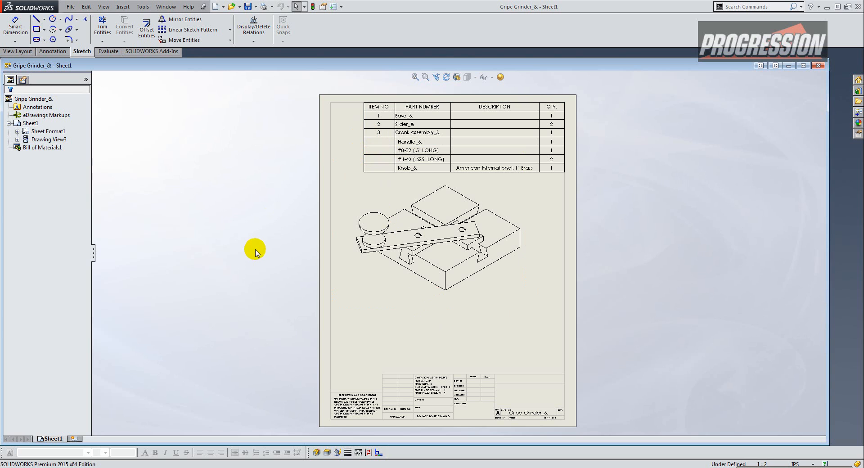
mouse_move(251, 244)
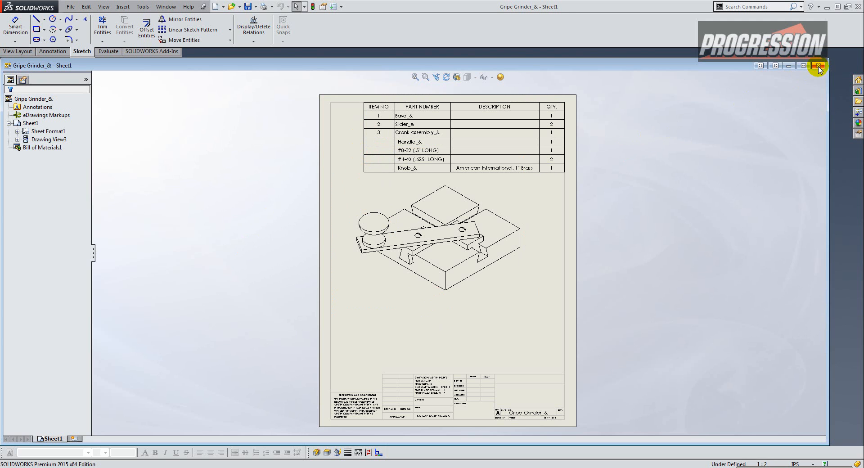
click(819, 66)
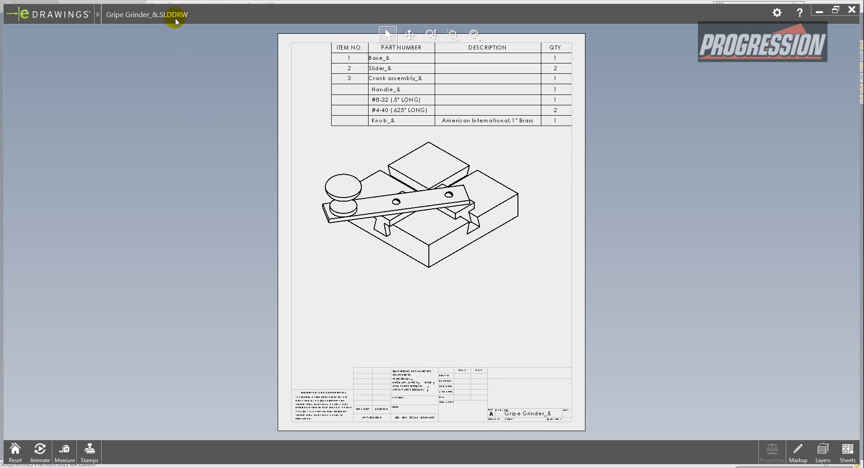
mouse_move(280, 149)
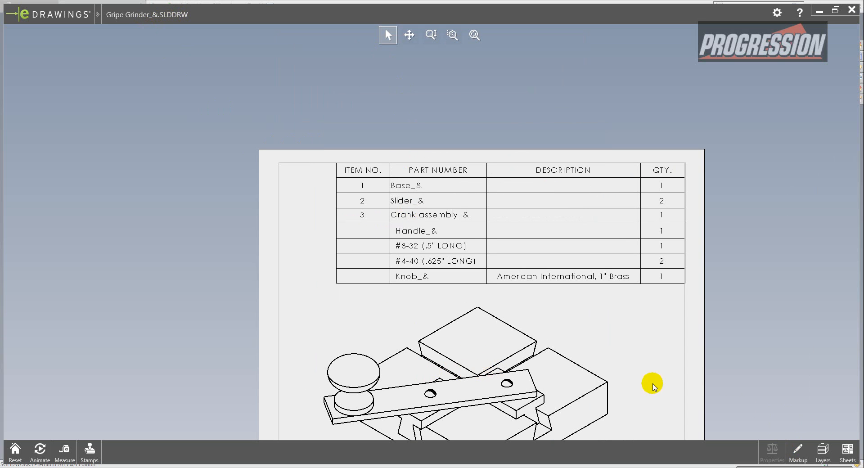
- Bring up the eDrawings markup tools with the drawing zoomed on the BOM
click(798, 451)
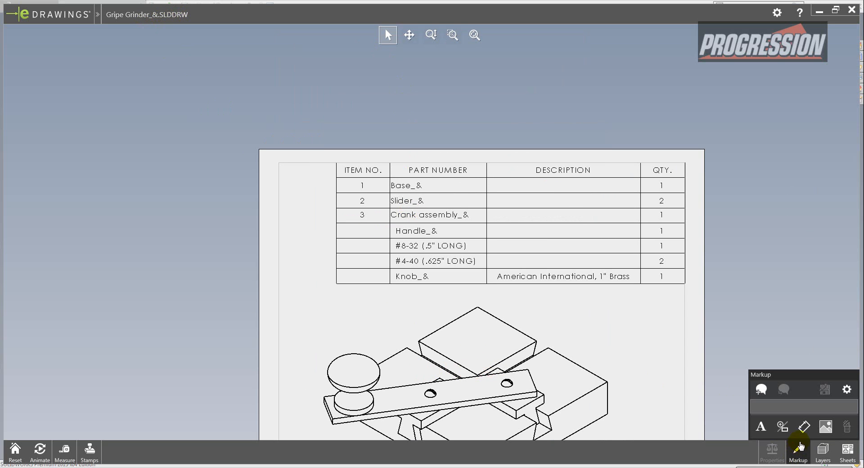
- Draw a cloud around the PART NUMBER column with the note 'Use ABC123 part number series please.'
click(761, 389)
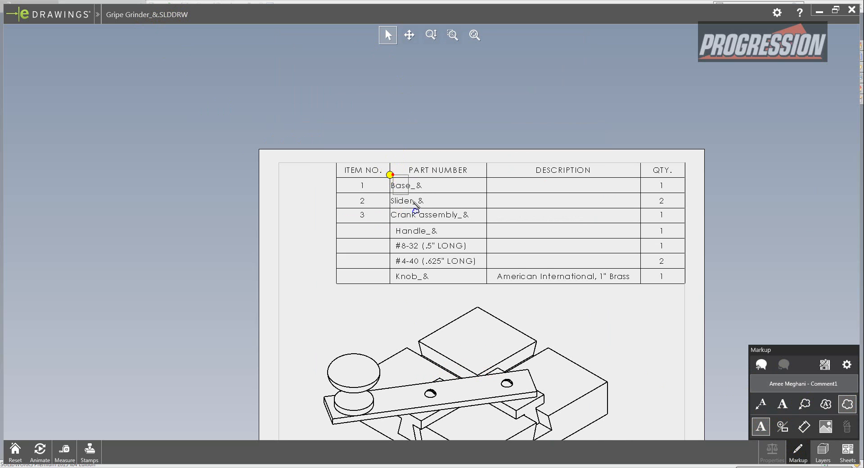
drag(392, 174, 482, 287)
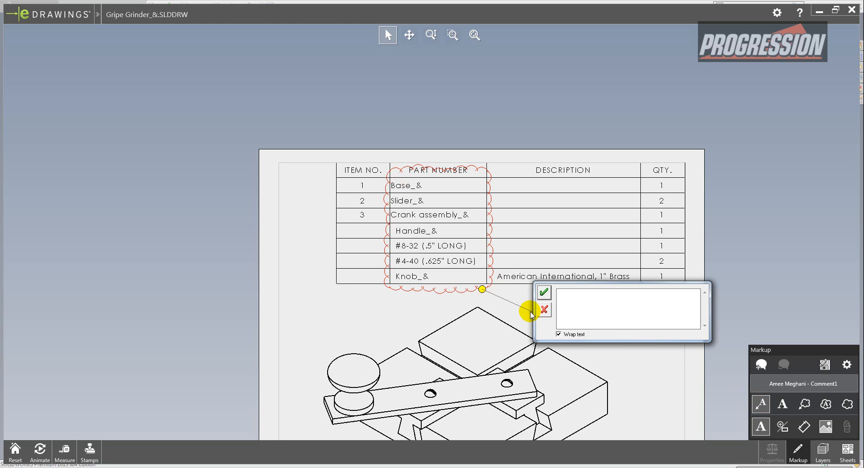
text(Use)
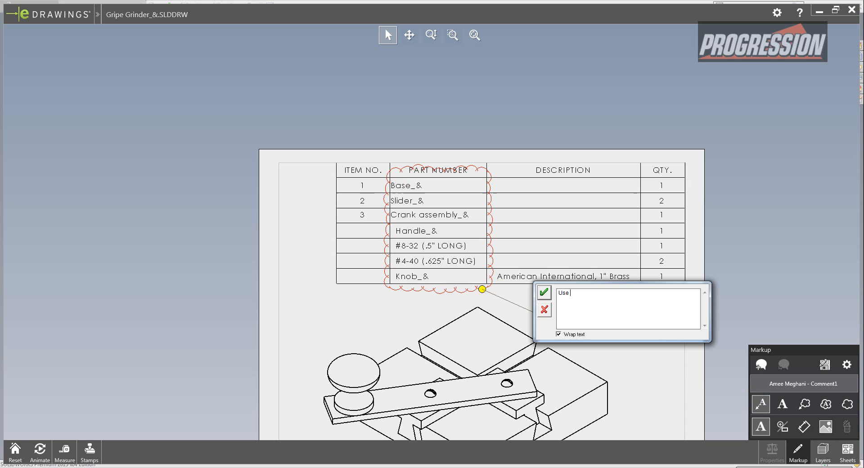
text(ABC1)
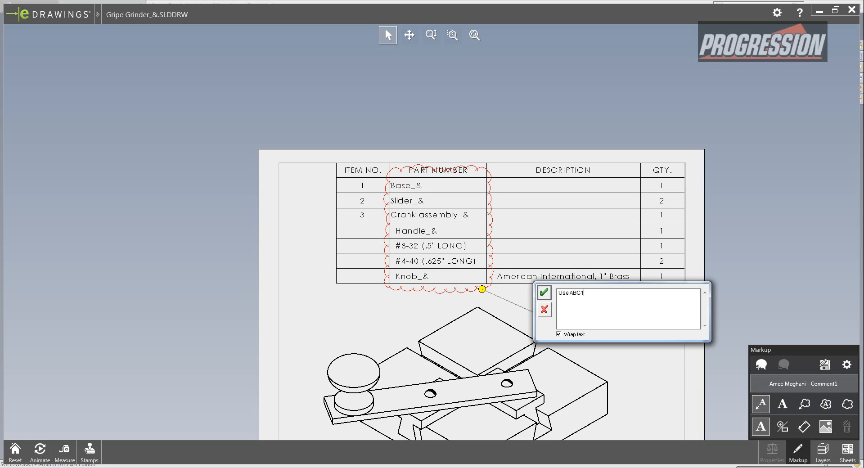
text(23 part number series plea)
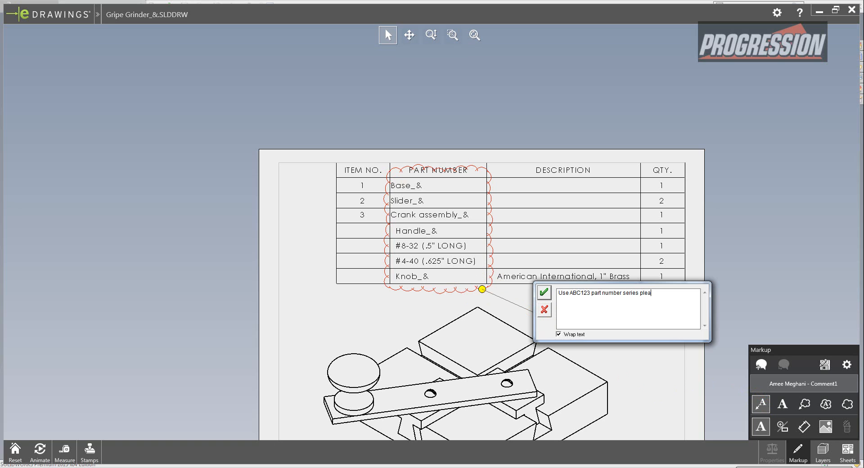
click(544, 293)
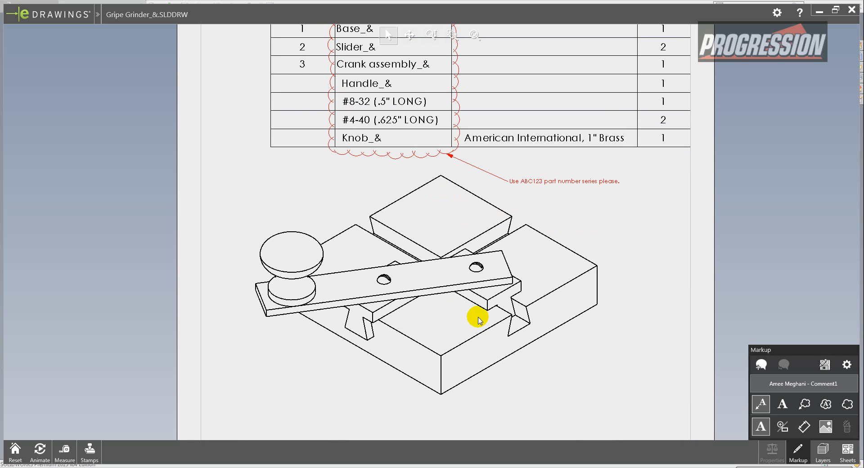
mouse_move(503, 267)
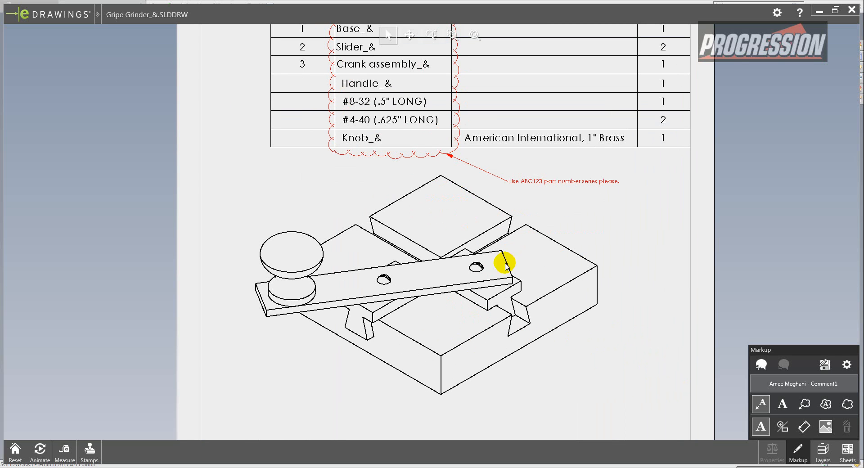
- Close the marked-up Gripe Grinder drawing in eDrawings via File > Close
click(50, 14)
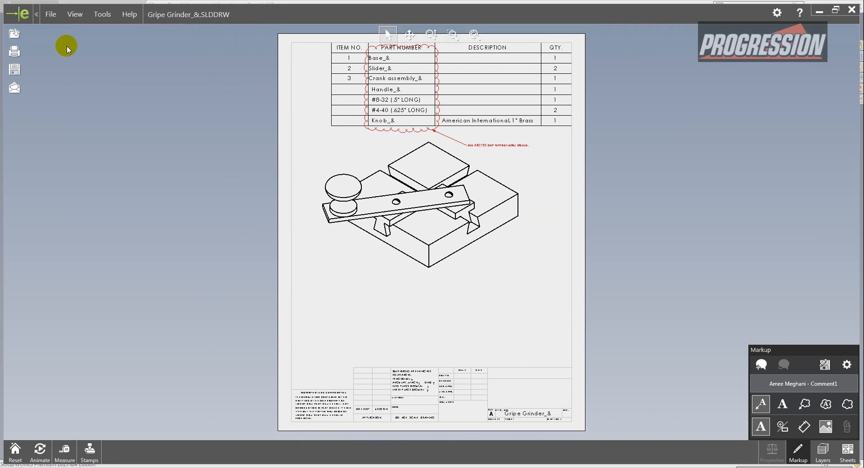
click(50, 13)
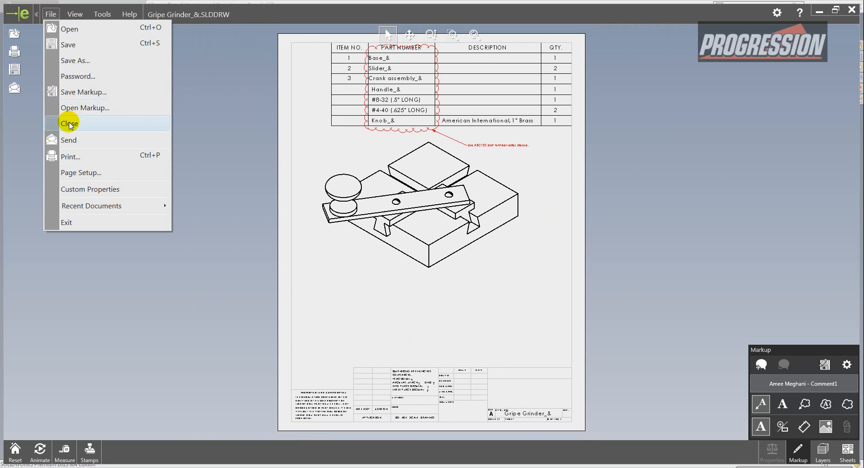
click(70, 123)
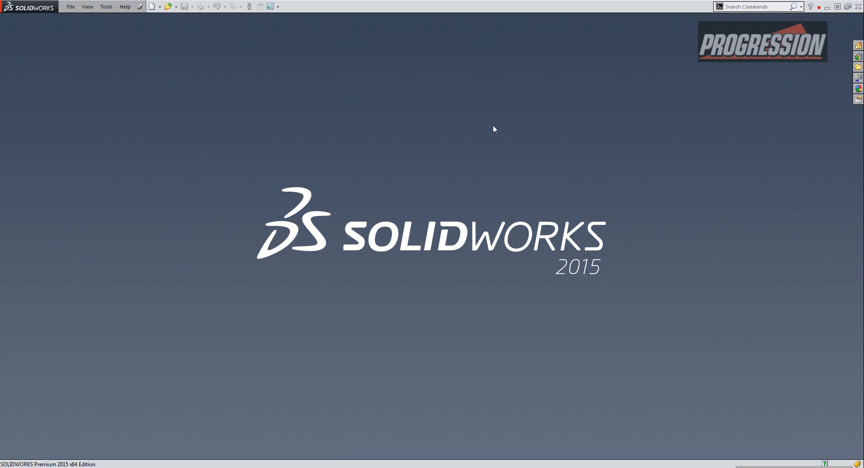
- Reopen the recent Gripe Grinder assembly and open its associated drawing showing the cloud markup
click(71, 6)
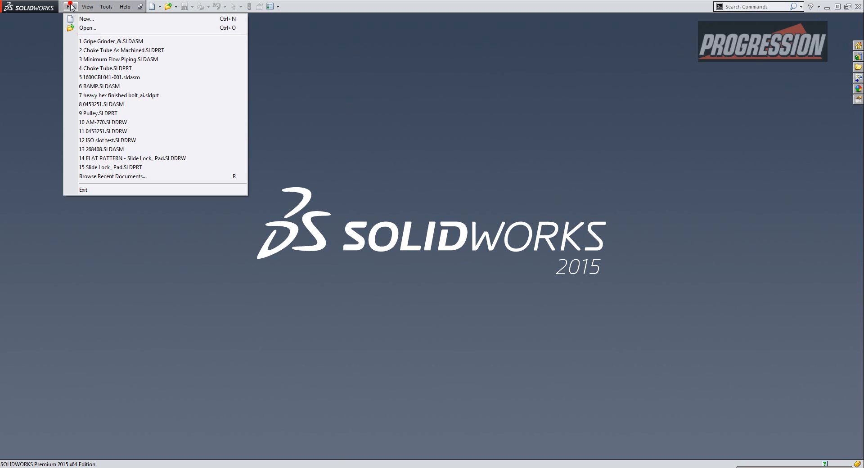
click(111, 41)
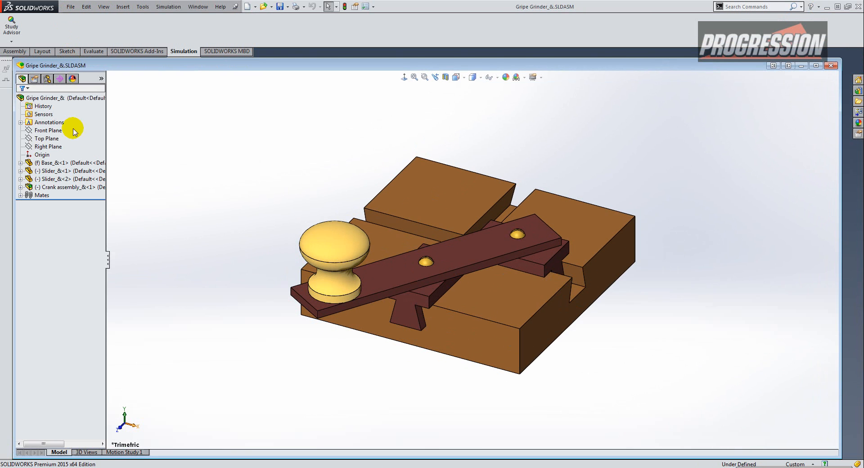
right_click(44, 98)
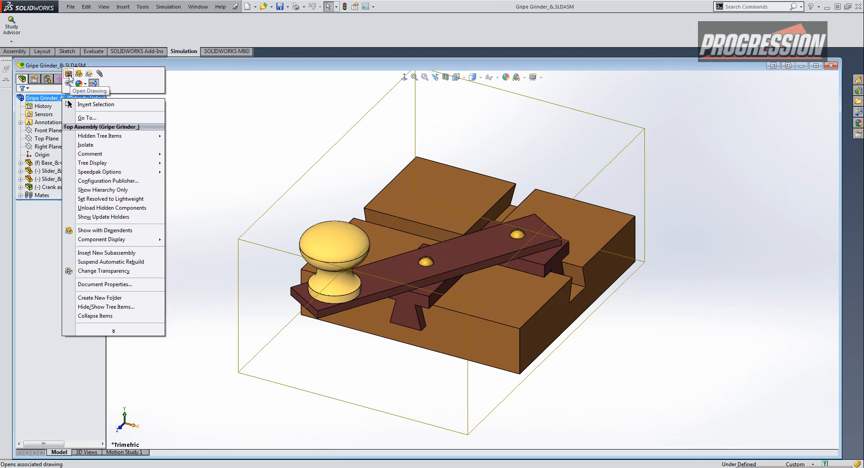
click(93, 83)
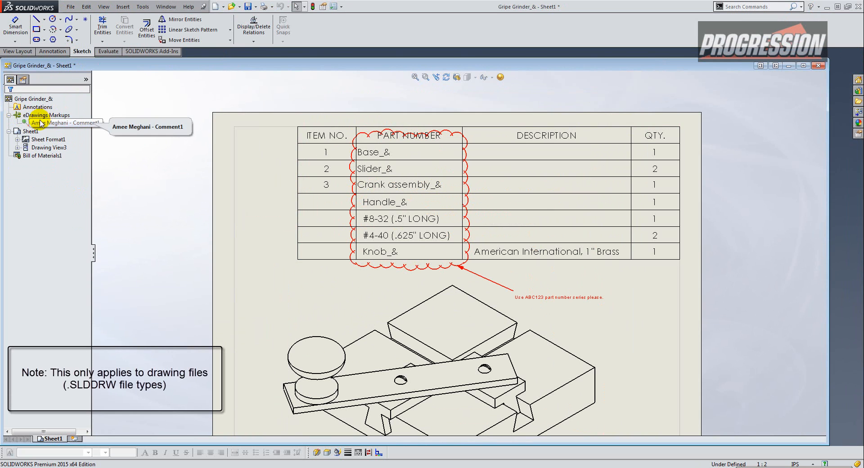
- Select the eDrawings Markups folder and bring up Hide/Show Tree Items from the top drawing node
click(48, 114)
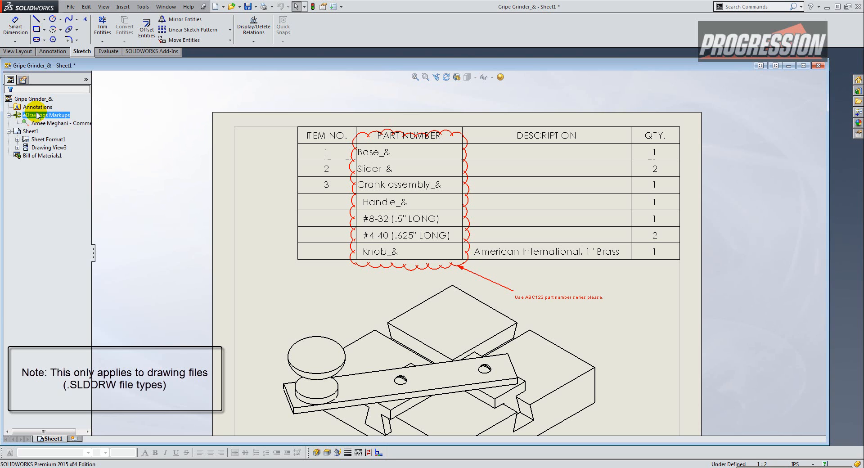
click(32, 99)
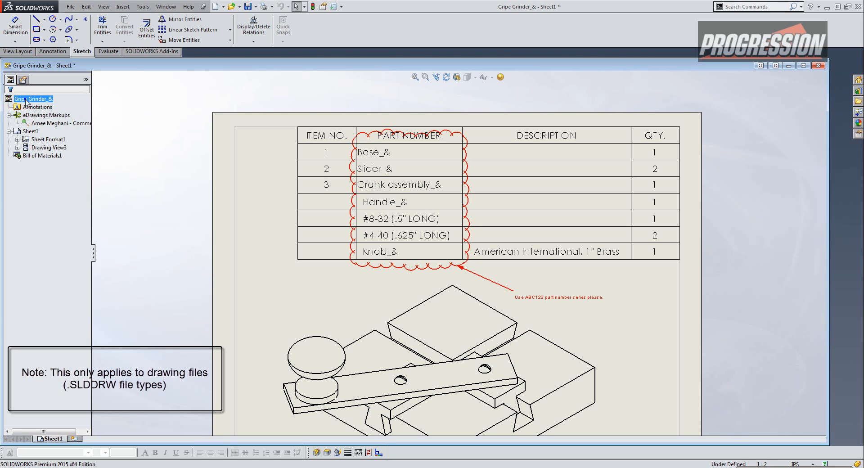
right_click(29, 99)
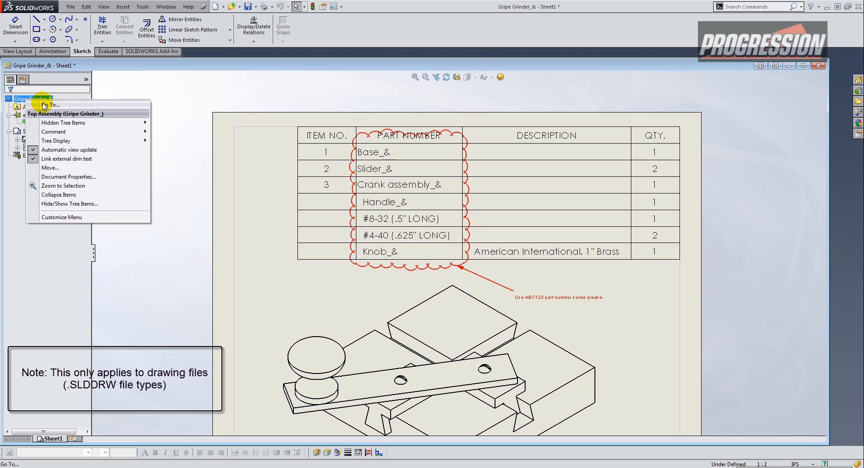
mouse_move(53, 207)
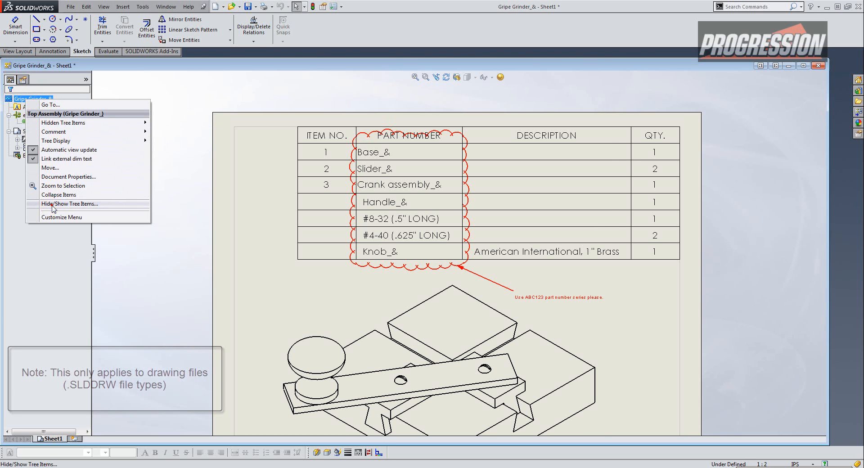
click(70, 204)
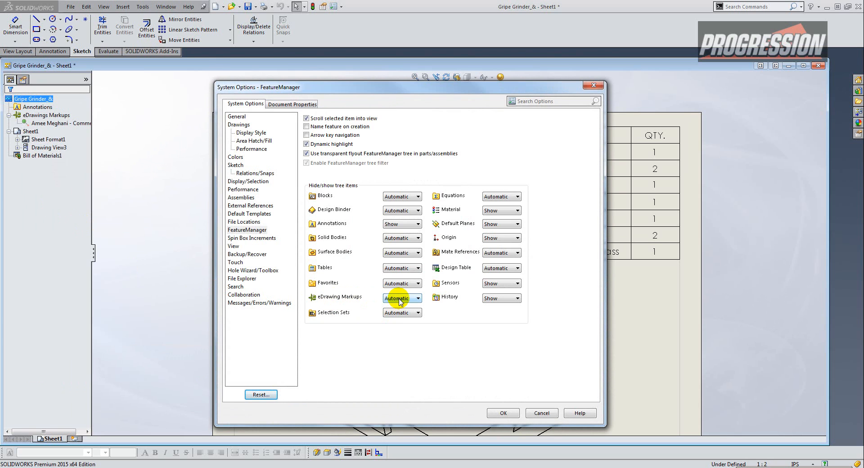
- Leave eDrawing Markups visibility at Automatic and accept the FeatureManager settings
click(401, 298)
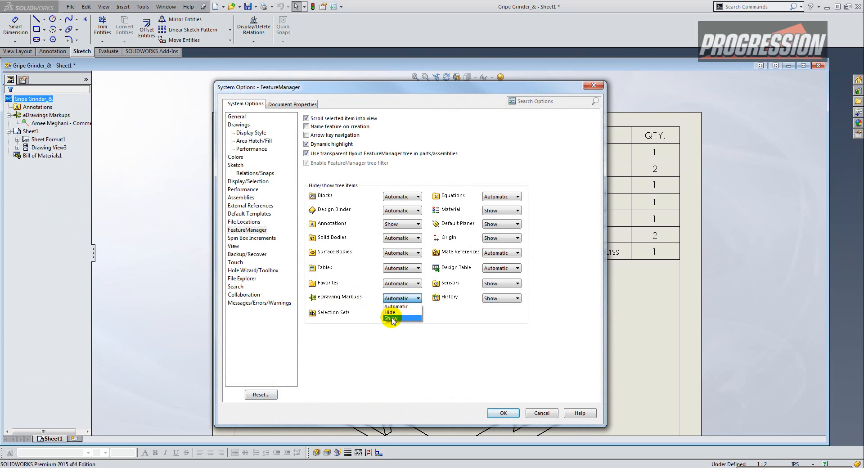
click(395, 306)
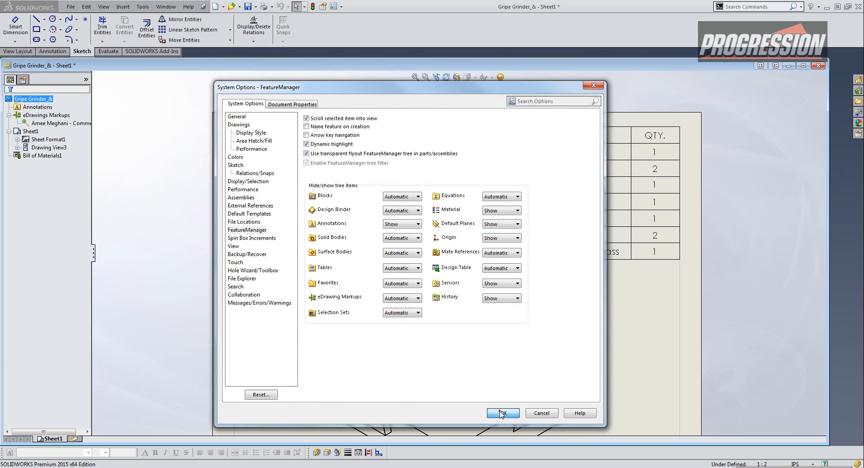
click(501, 413)
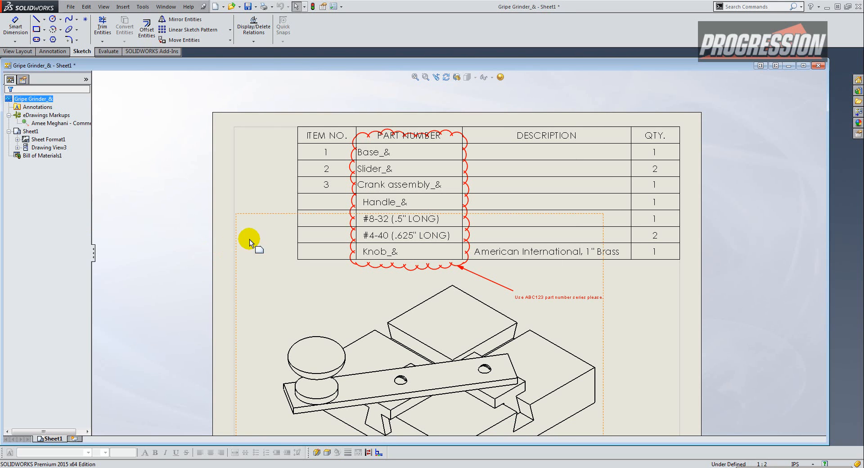